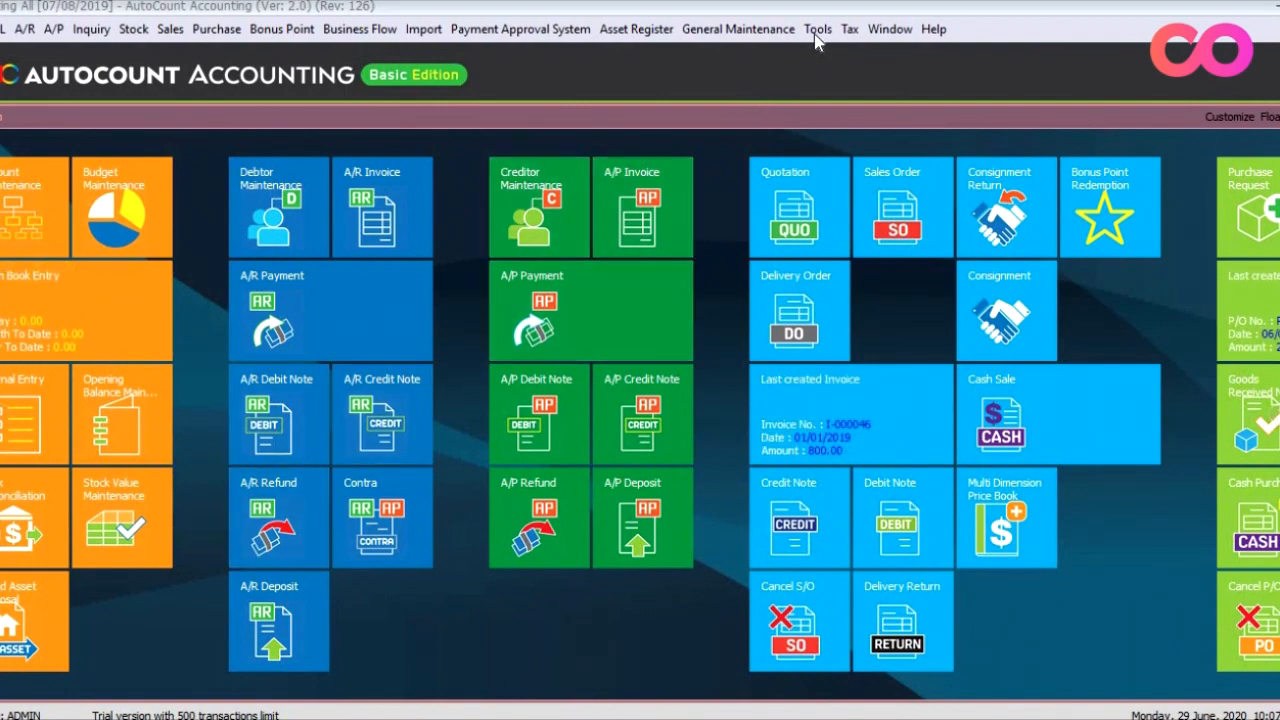
# Step: Set Quantity Decimal to 4 under General > Decimals in Options and confirm
pyautogui.click(817, 28)
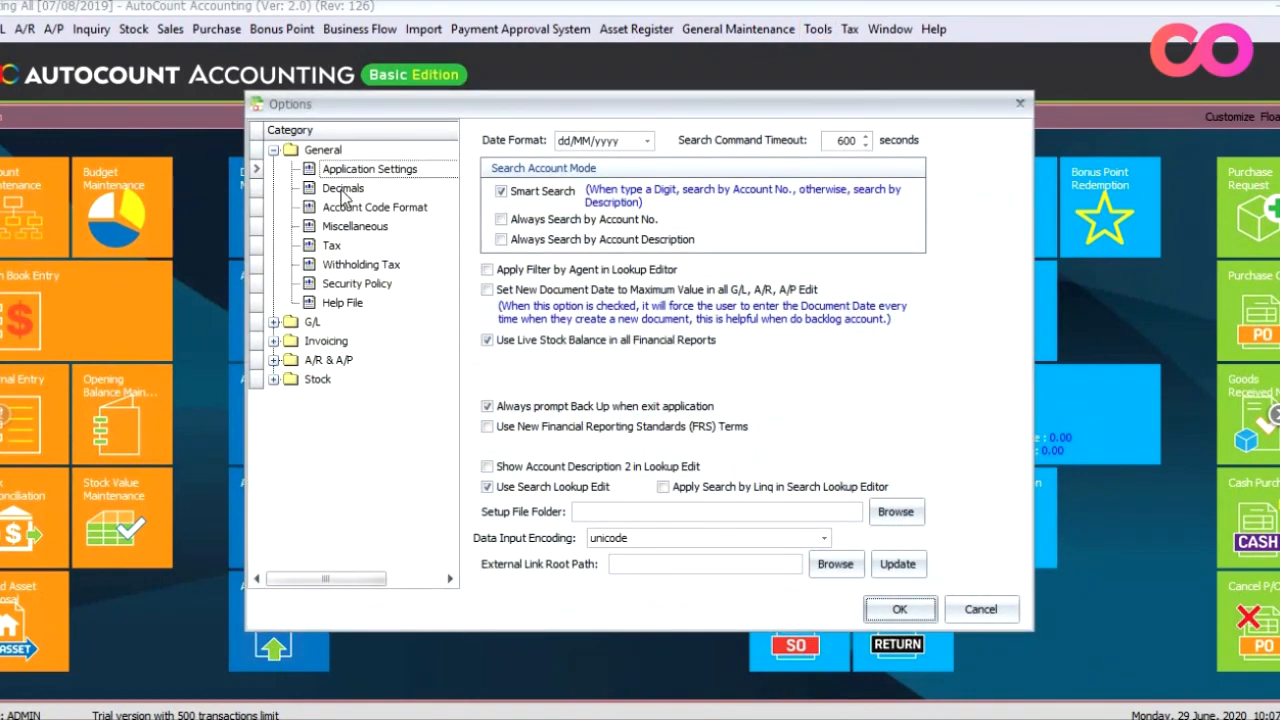
pyautogui.click(343, 188)
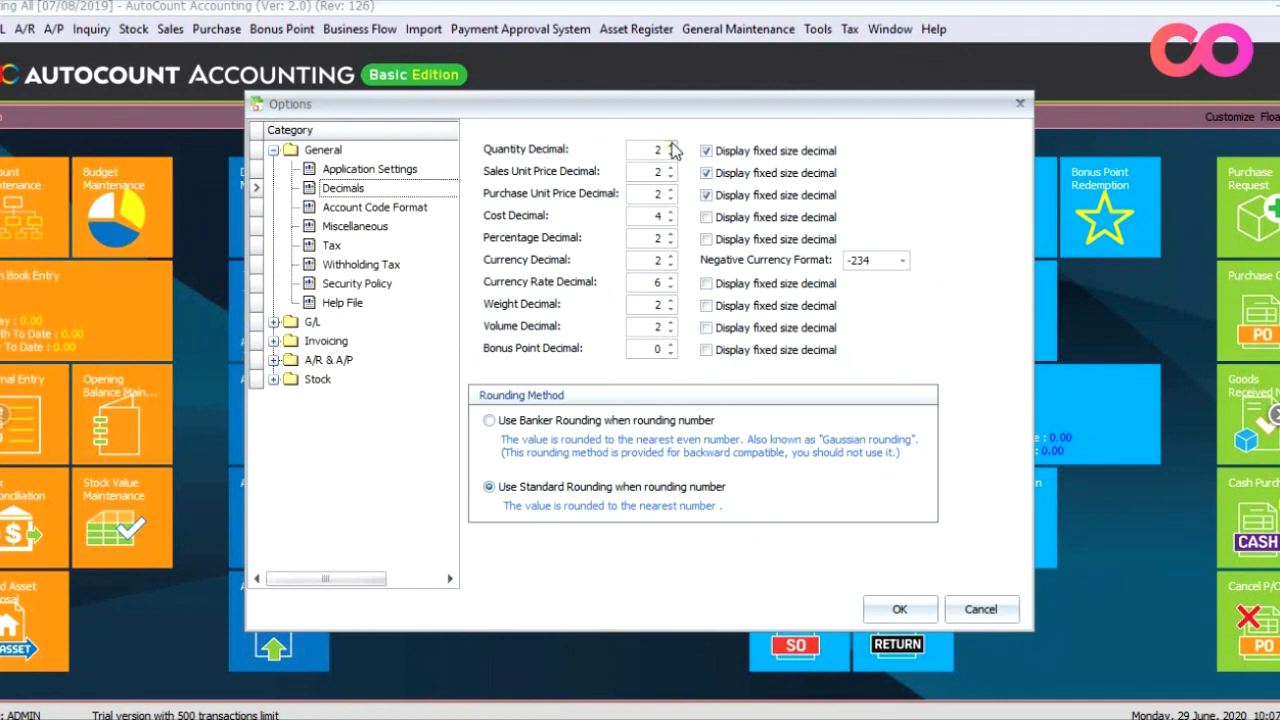
pyautogui.click(672, 145)
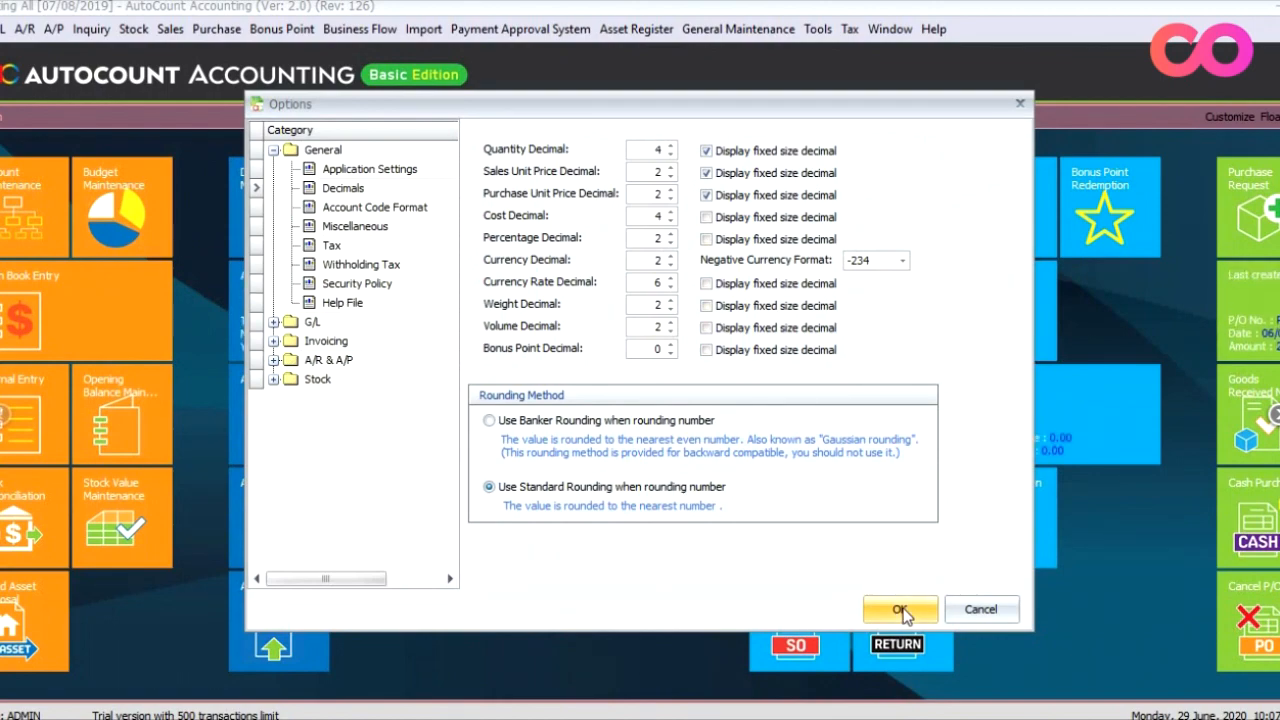
pyautogui.click(898, 610)
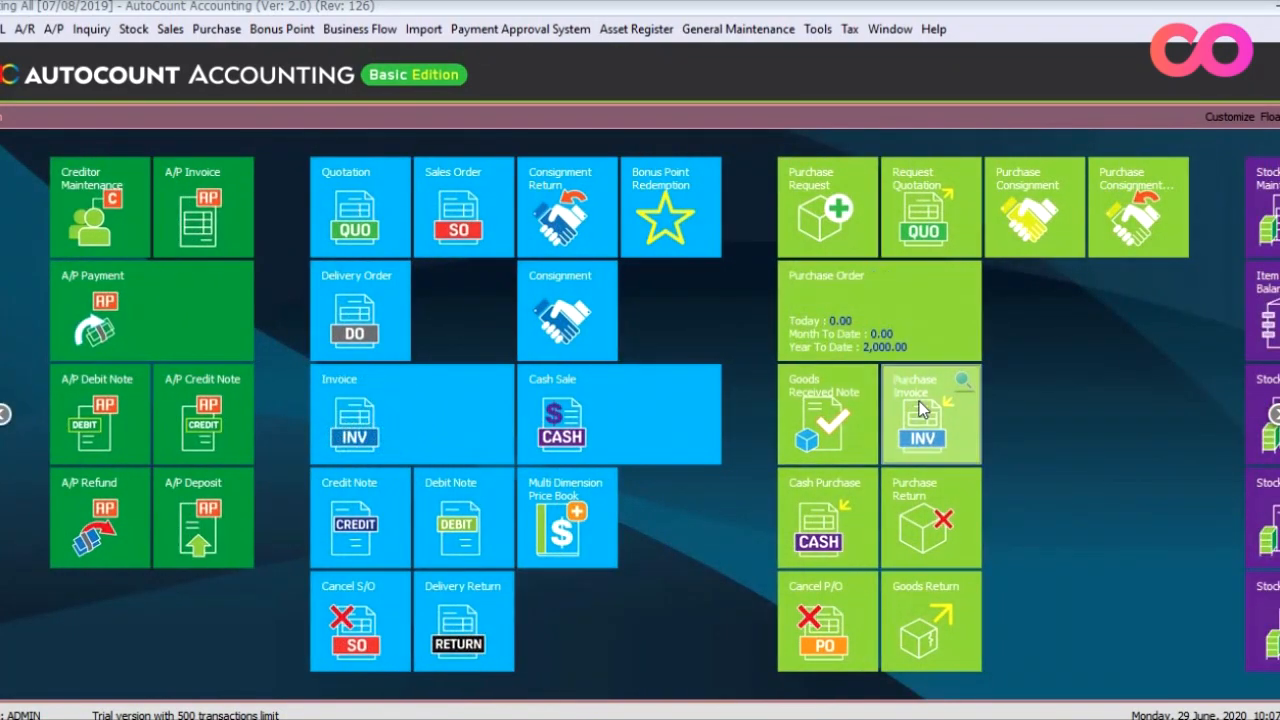
# Step: Open a New Purchase Invoice from the Purchase Invoice home tile
pyautogui.click(930, 413)
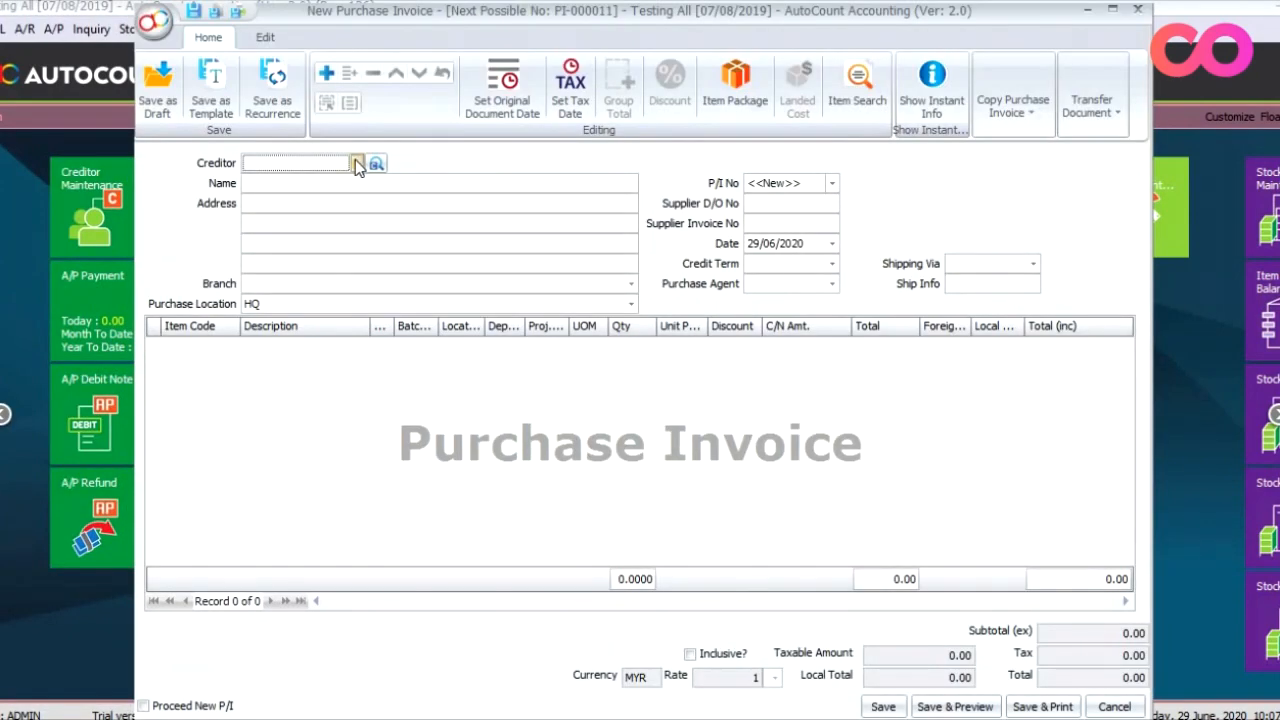
pyautogui.click(357, 163)
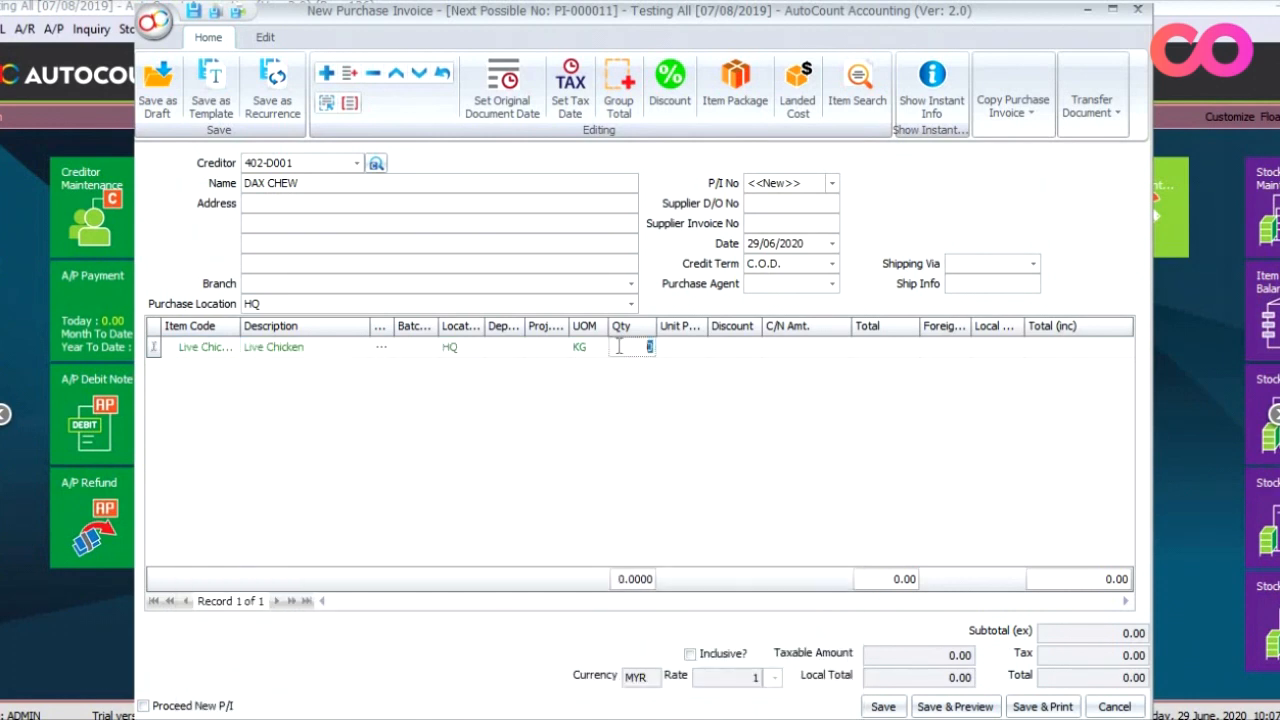
pyautogui.write('2')
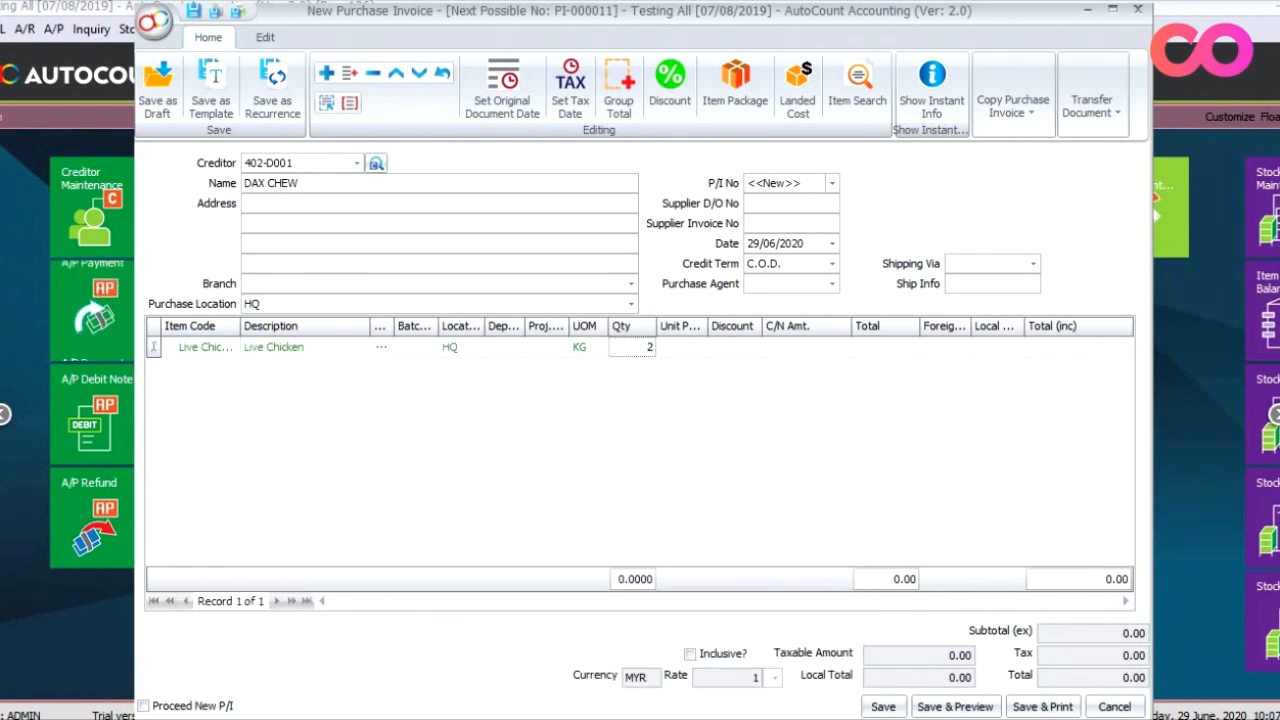
pyautogui.write('2.4567')
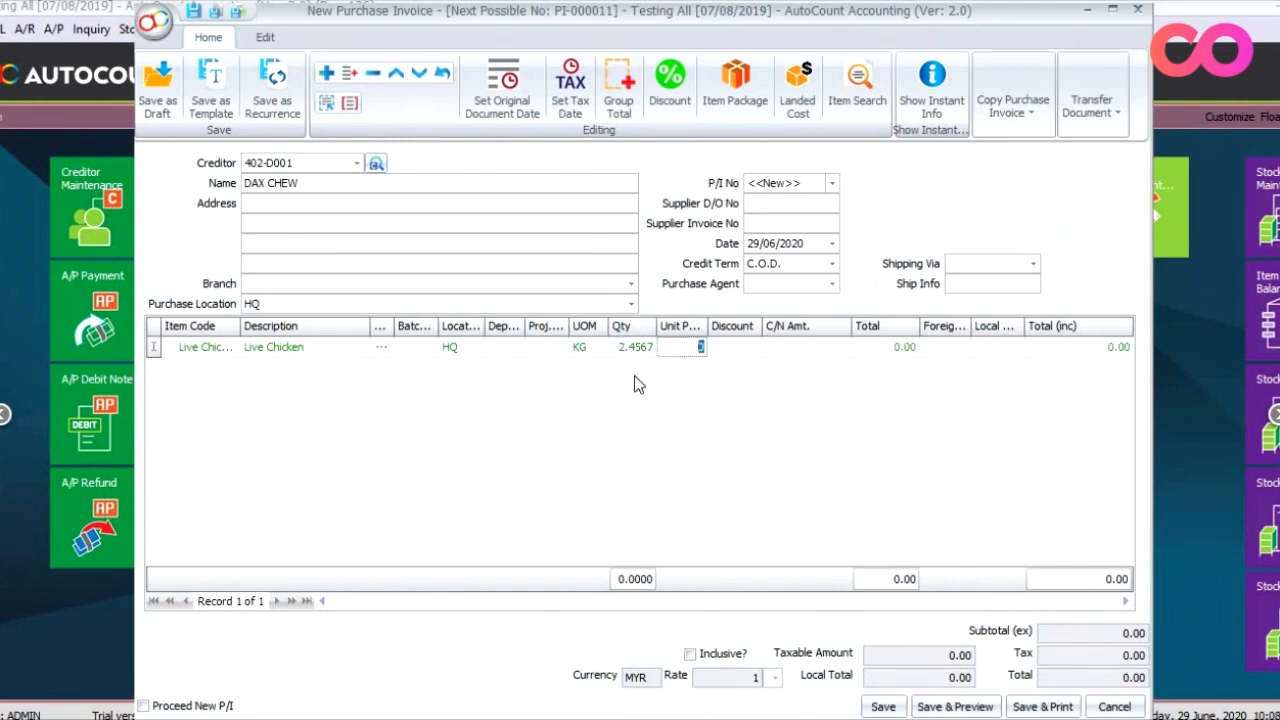
pyautogui.moveTo(92, 310)
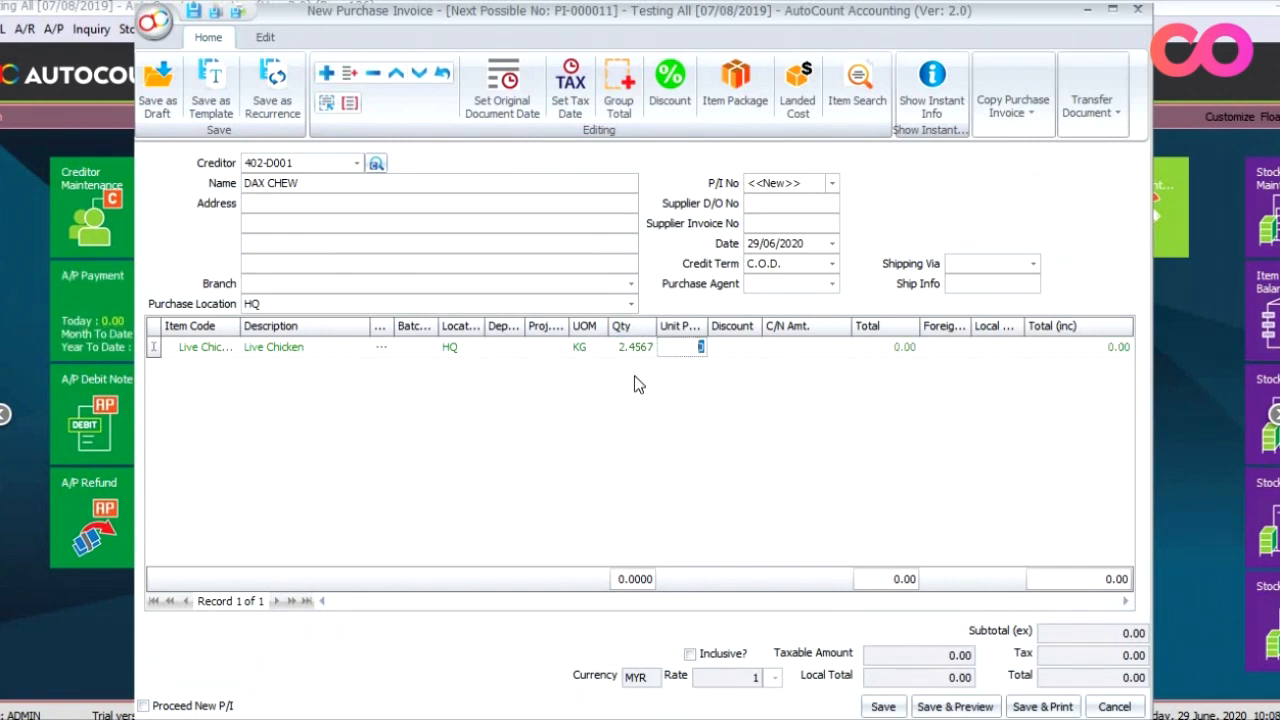